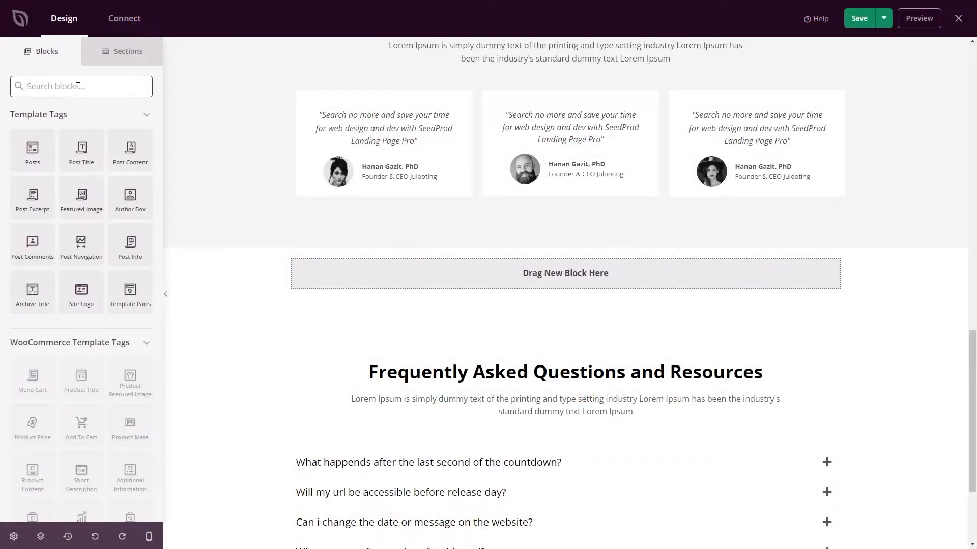
Search 'Before' in the Blocks panel to find the Before After Toggle block.
type("Before")
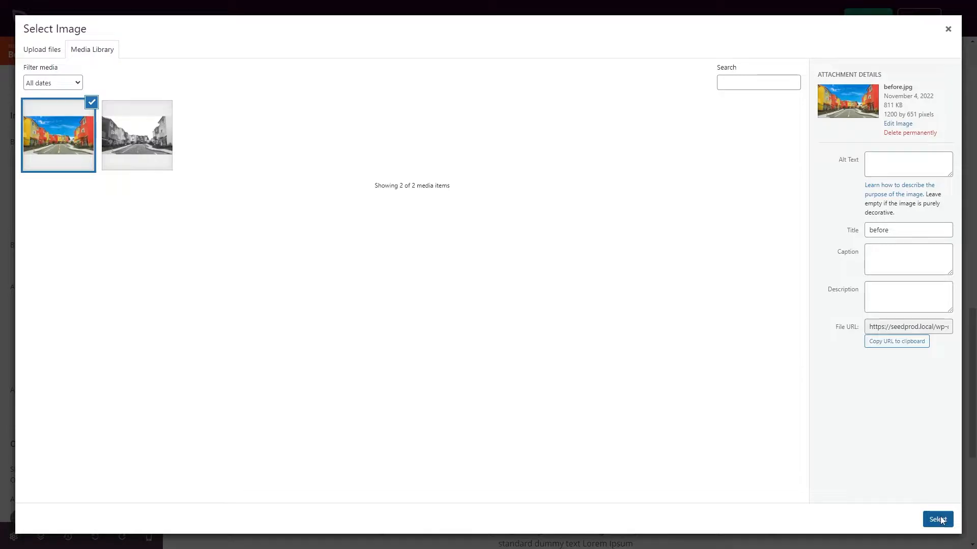
Select before.jpg as the before image and after.jpg as the after image.
left_click(937, 519)
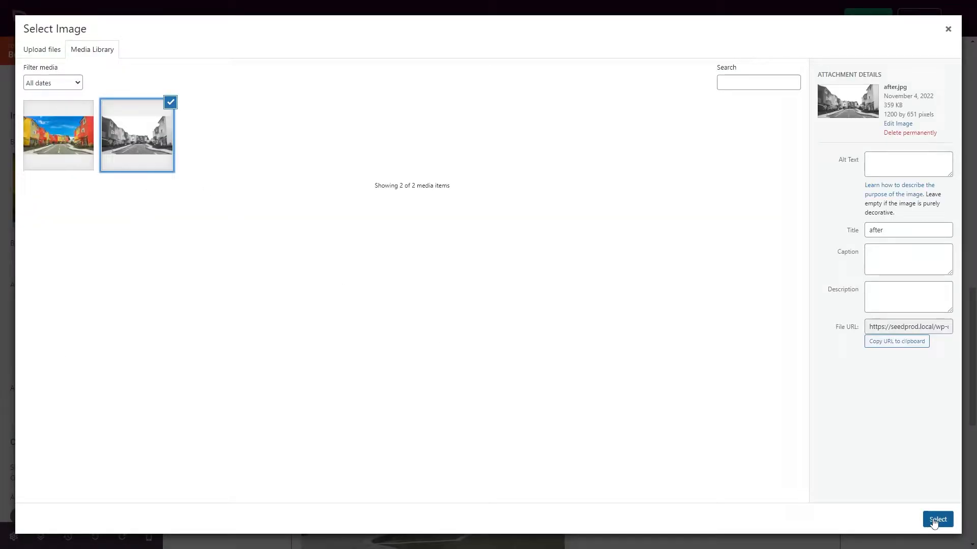
left_click(937, 519)
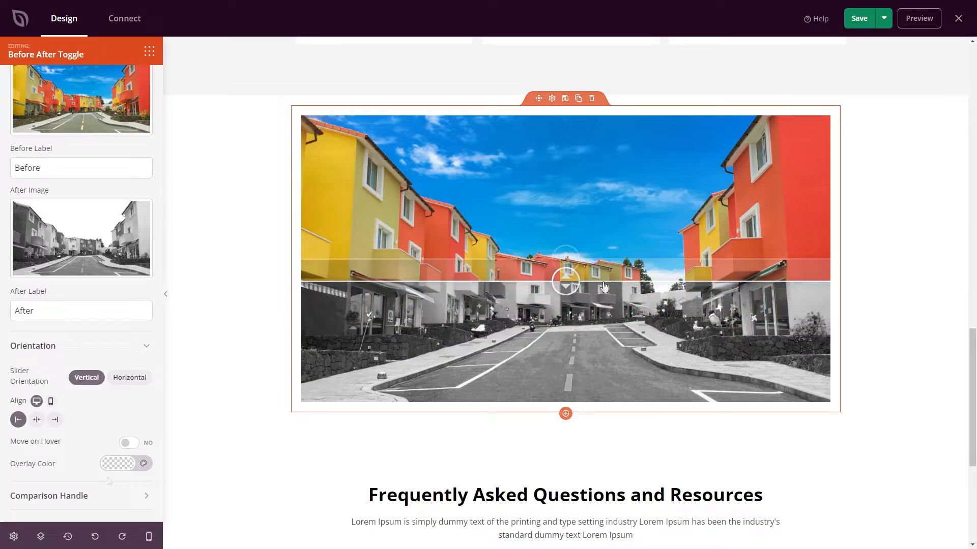
Leave the image overlay colour unchanged and make the comparison handle black.
left_click(118, 464)
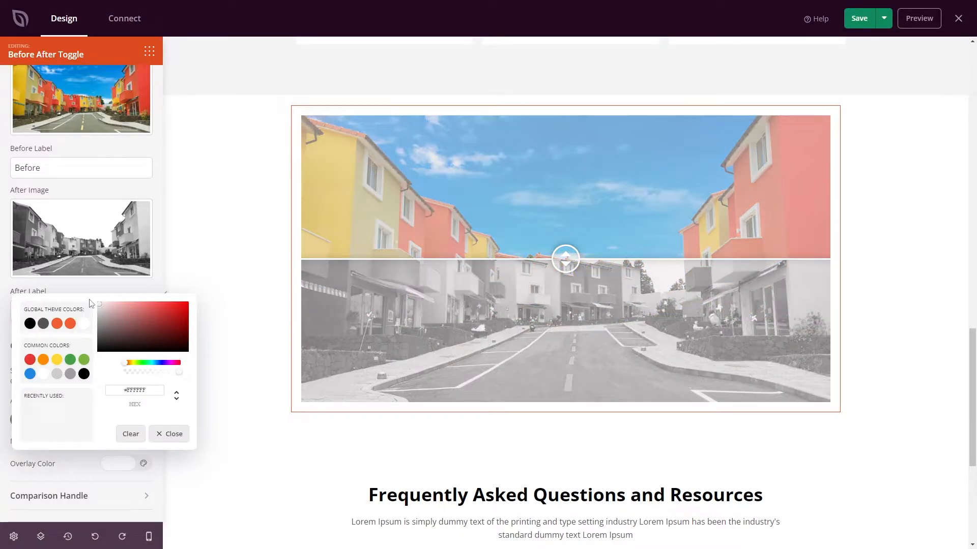
left_click(173, 319)
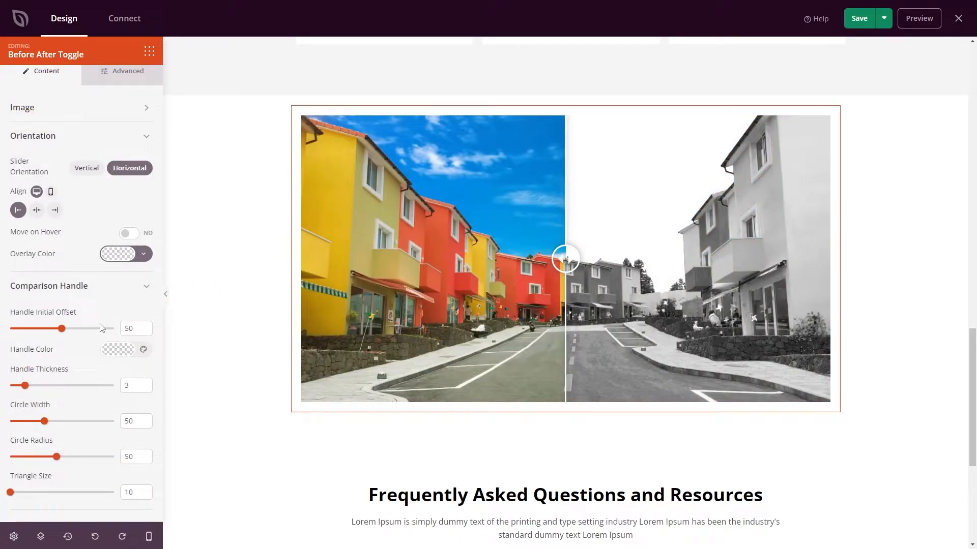
left_click(117, 349)
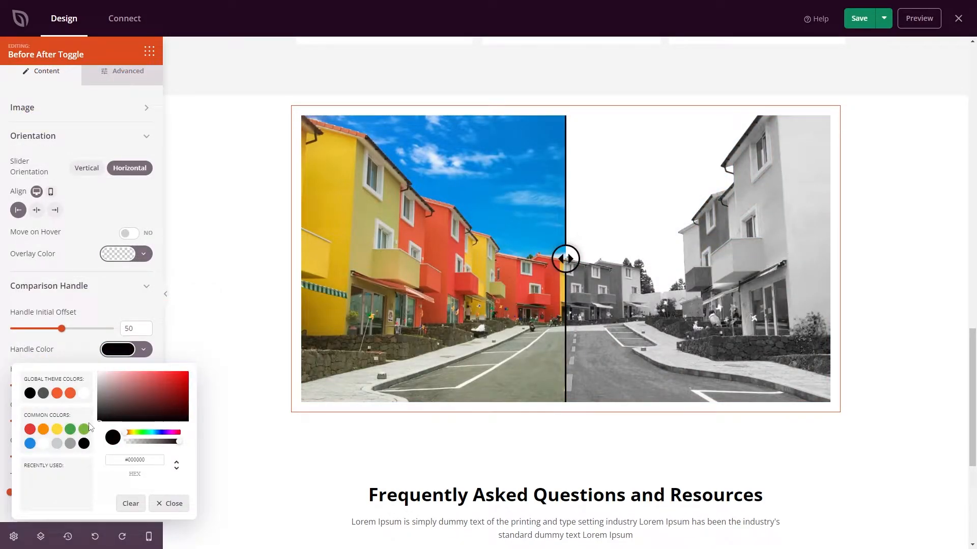
left_click(168, 503)
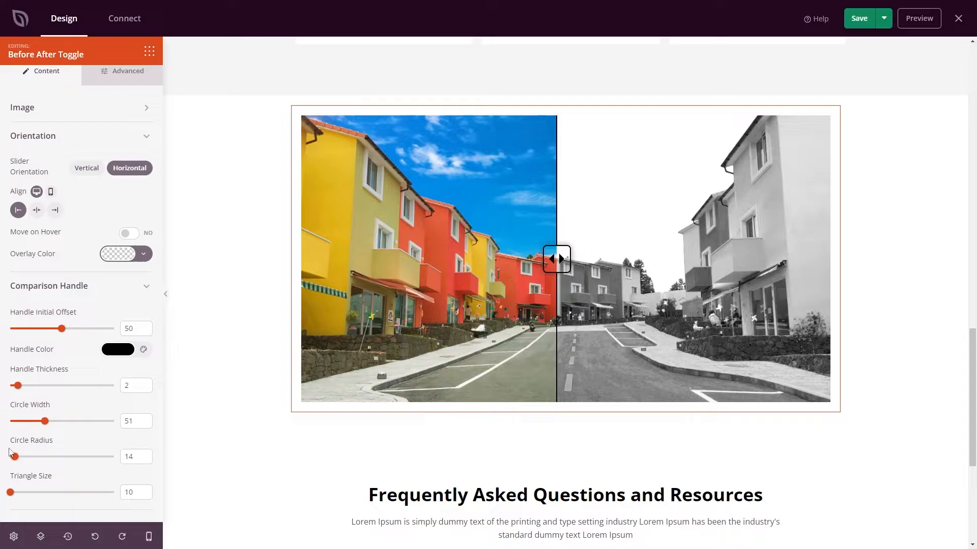
Lower the handle's circle radius to 14 for a smaller, squarer knob.
left_click(565, 258)
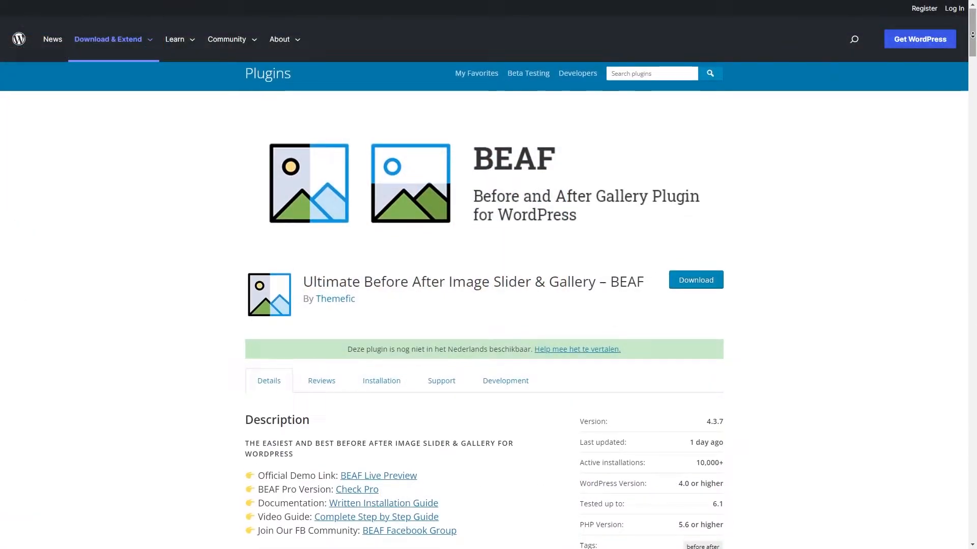
scroll("down", 3)
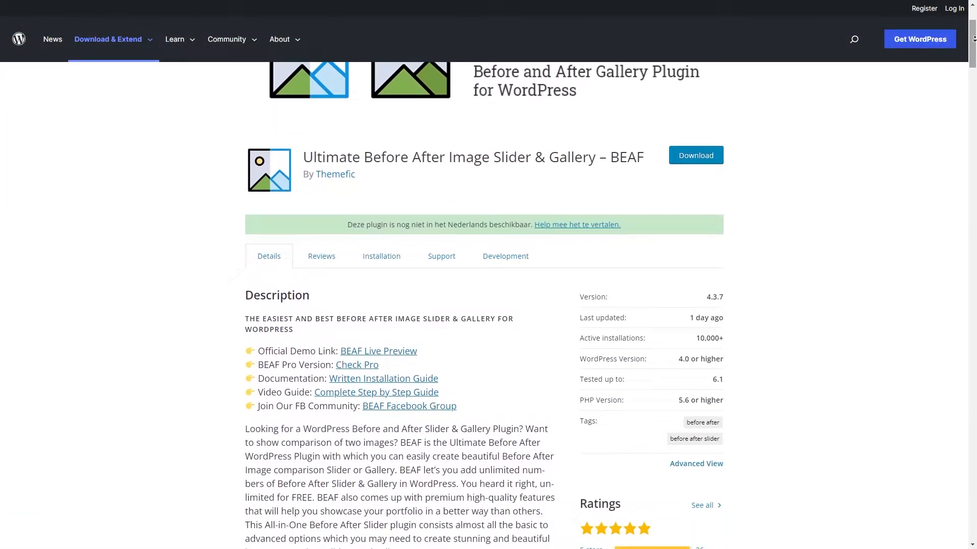
scroll("down", 3)
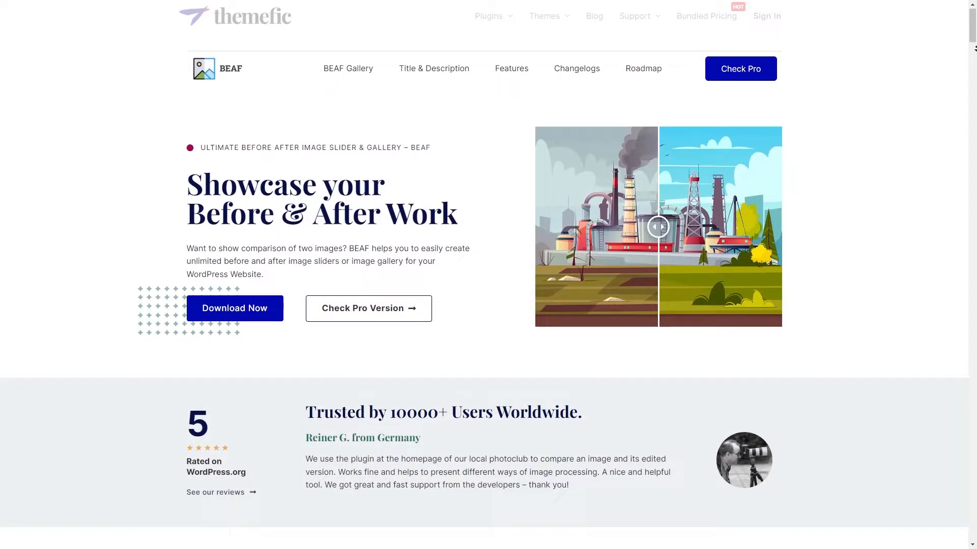
scroll("down", 3)
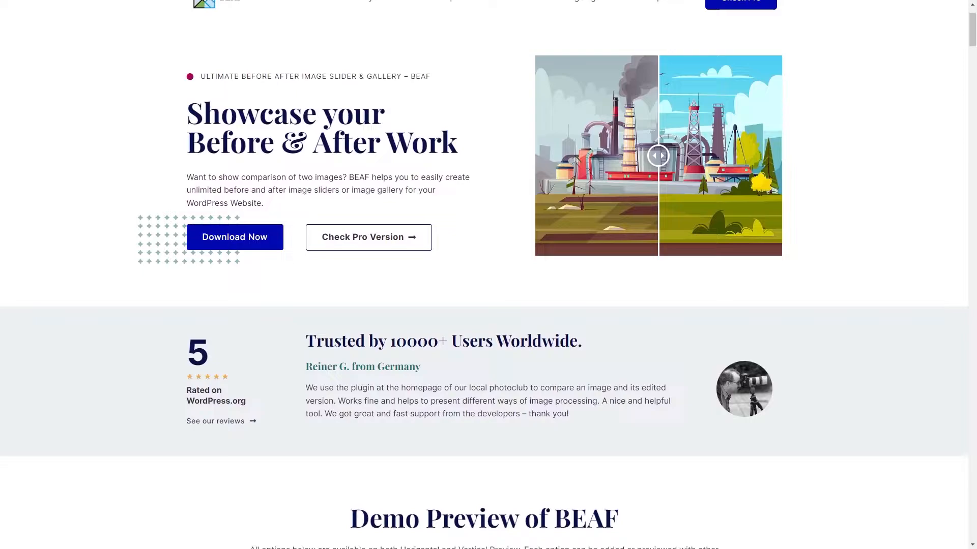
scroll("down", 3)
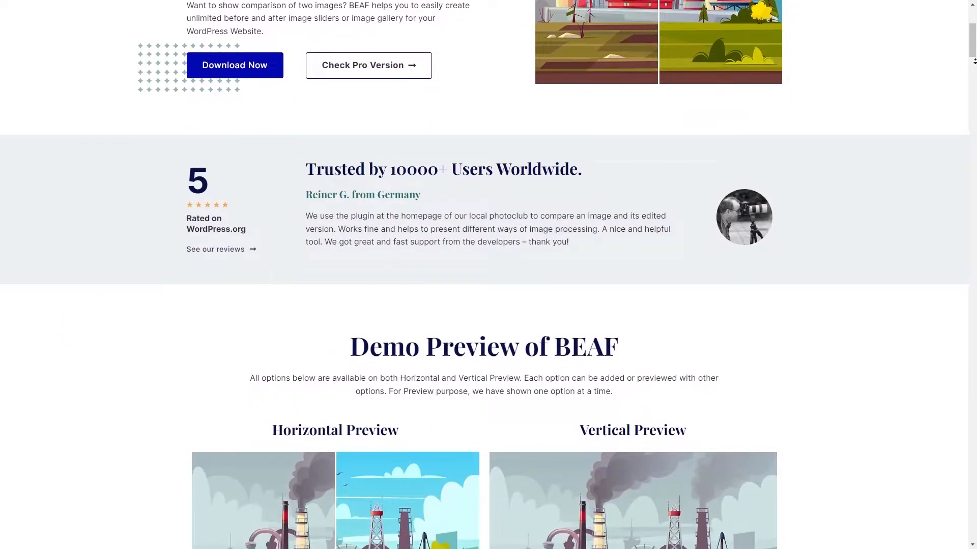
scroll("down", 3)
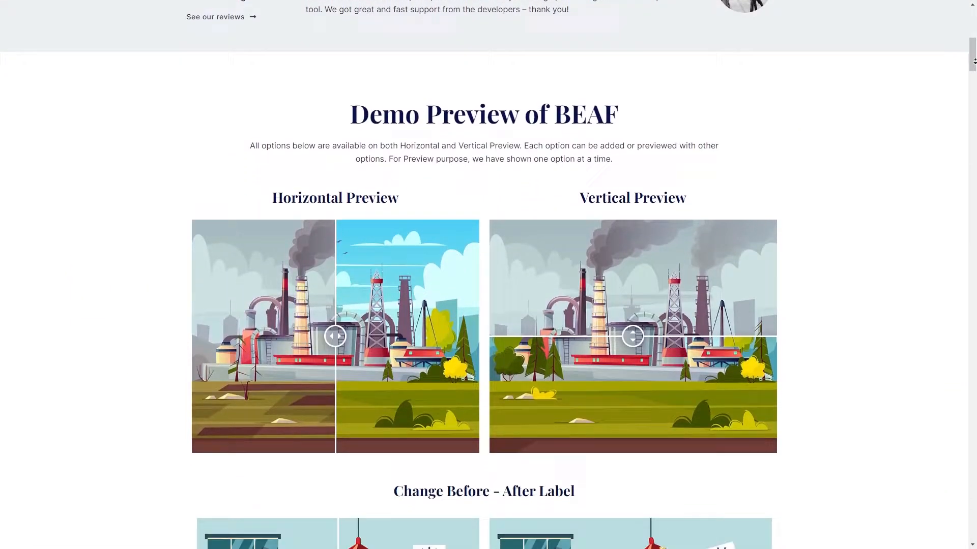
scroll("down", 3)
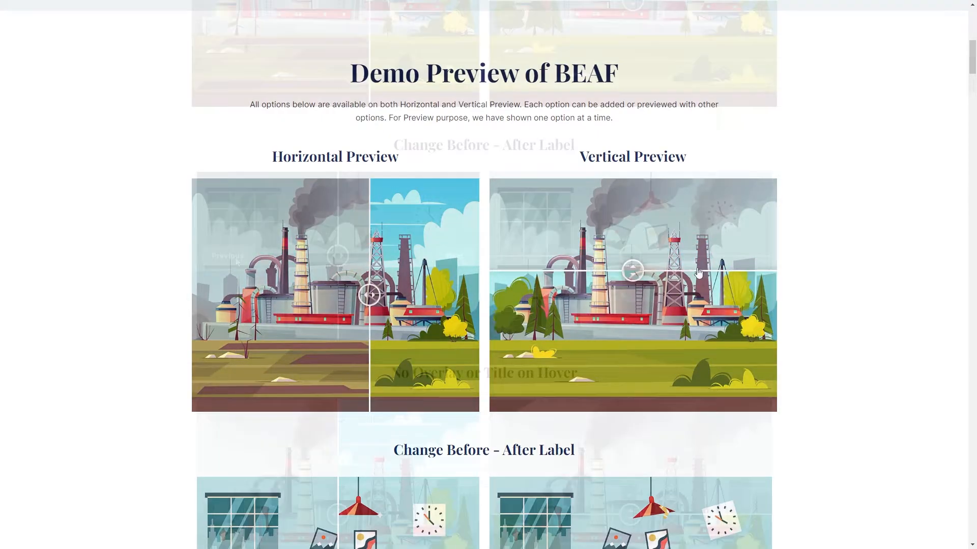
scroll("down", 3)
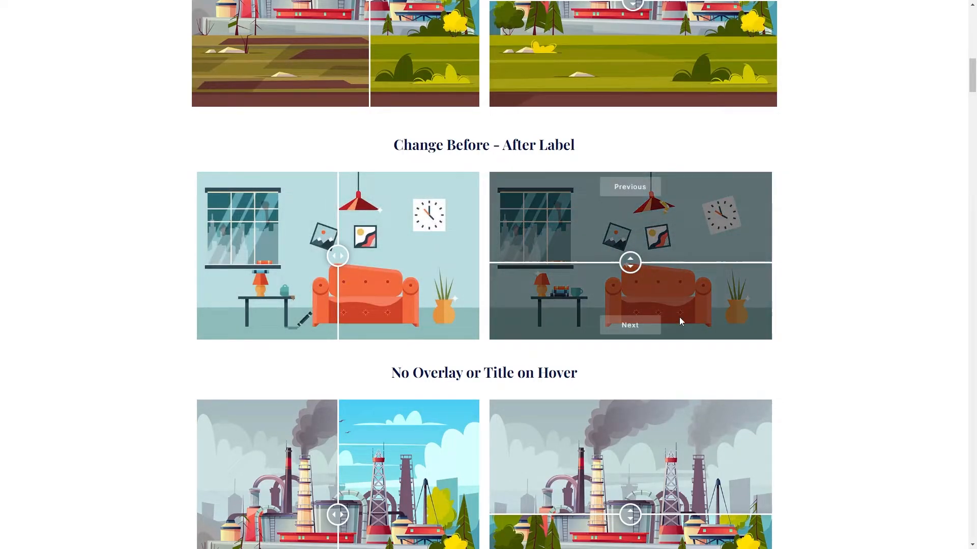
scroll("down", 3)
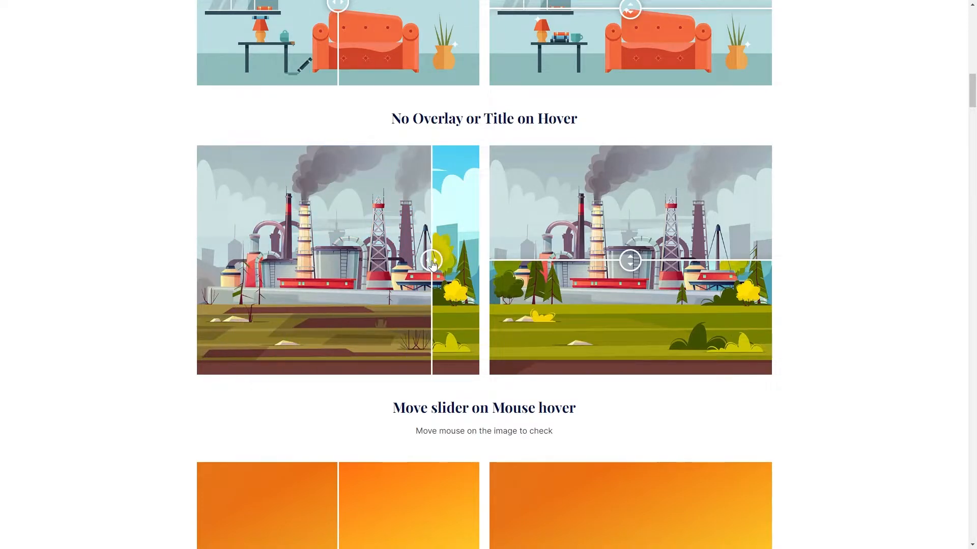
scroll("up", 3)
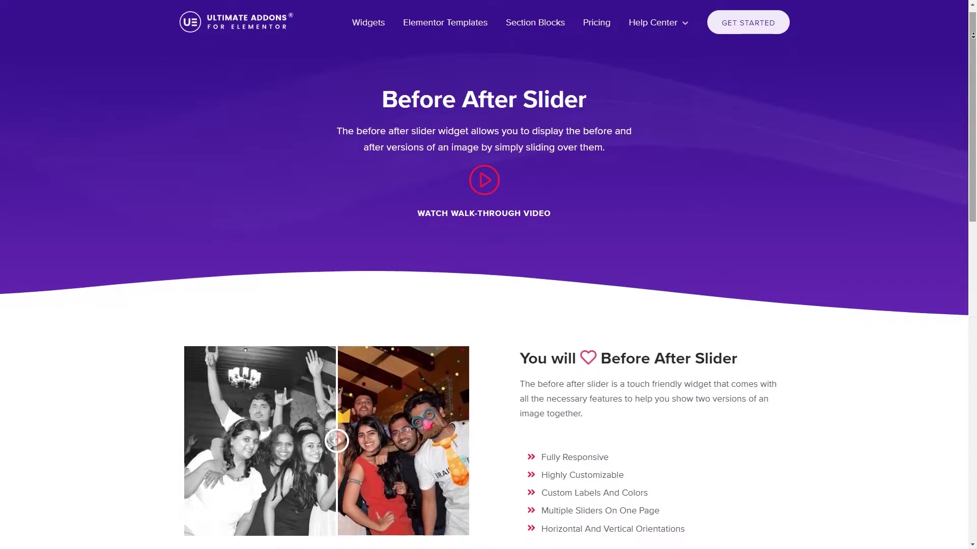
Browse the Before After Slider page and try dragging a demo slider's divider left and back.
scroll("down", 3)
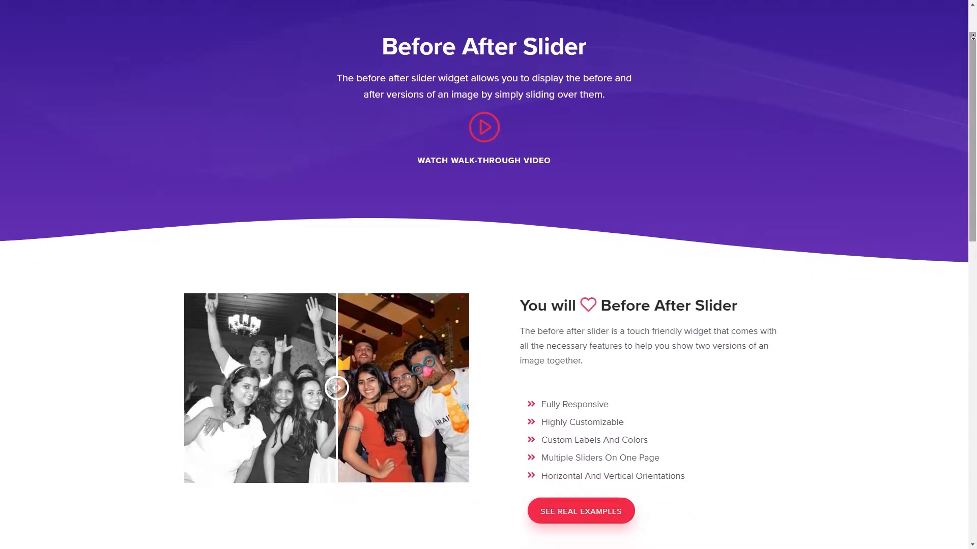
scroll("down", 3)
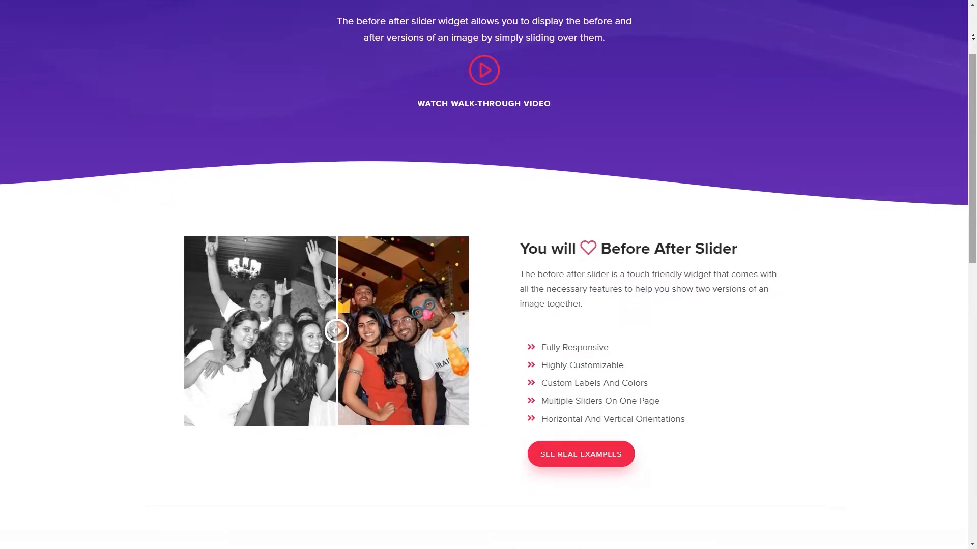
scroll("down", 3)
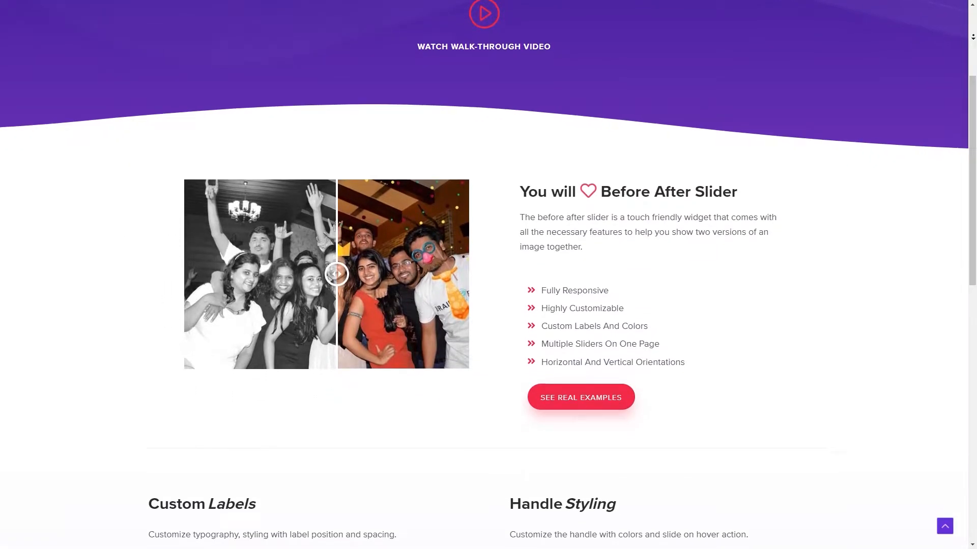
scroll("down", 3)
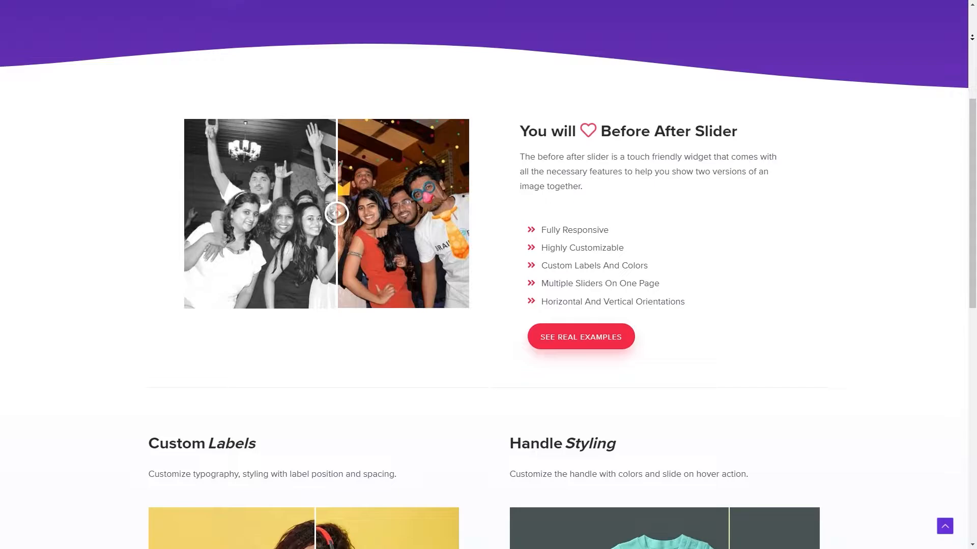
scroll("down", 3)
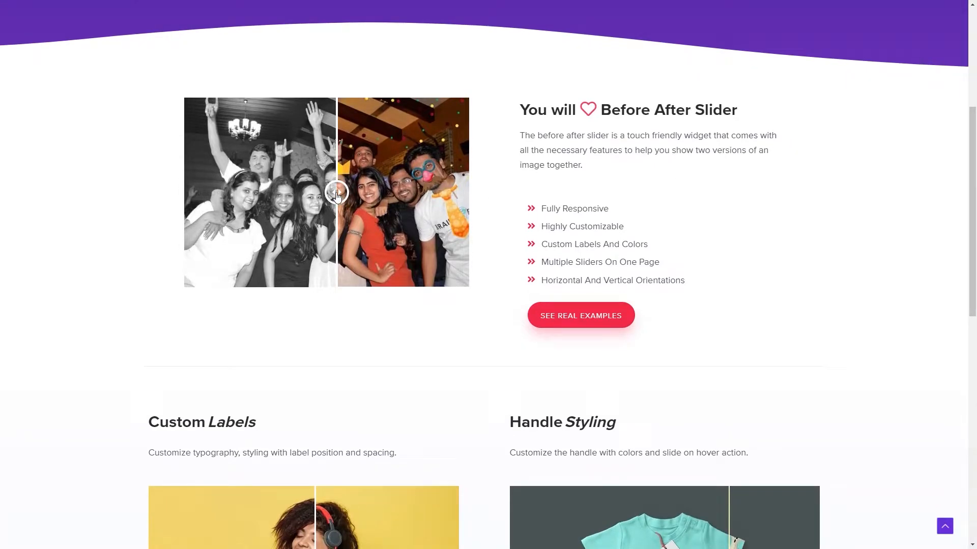
left_click_drag(336, 192, 204, 192)
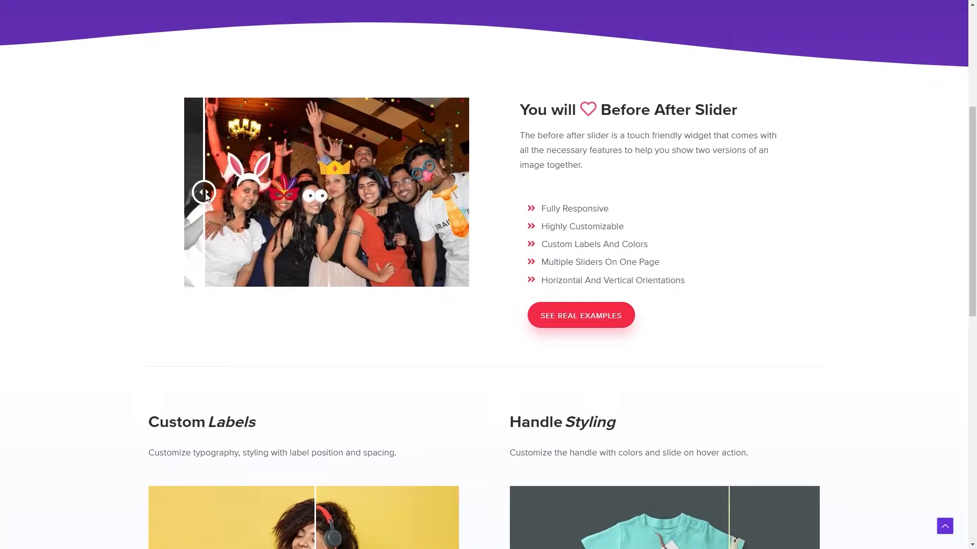
left_click_drag(205, 192, 317, 192)
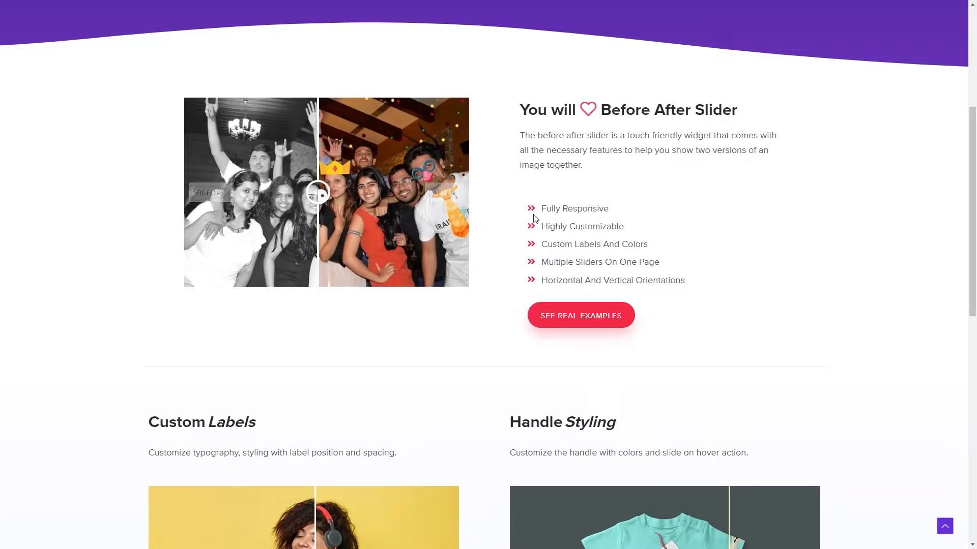
mouse_move(627, 320)
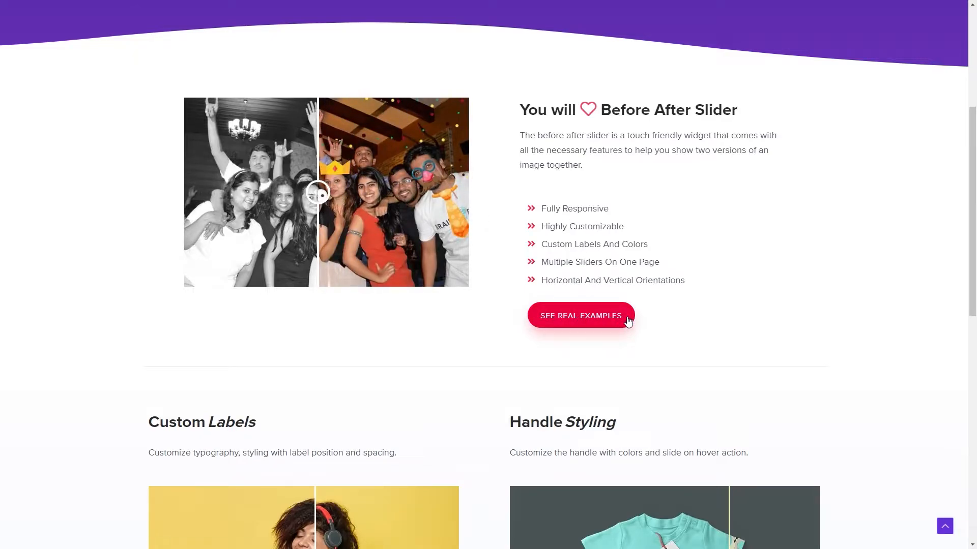
scroll("down", 3)
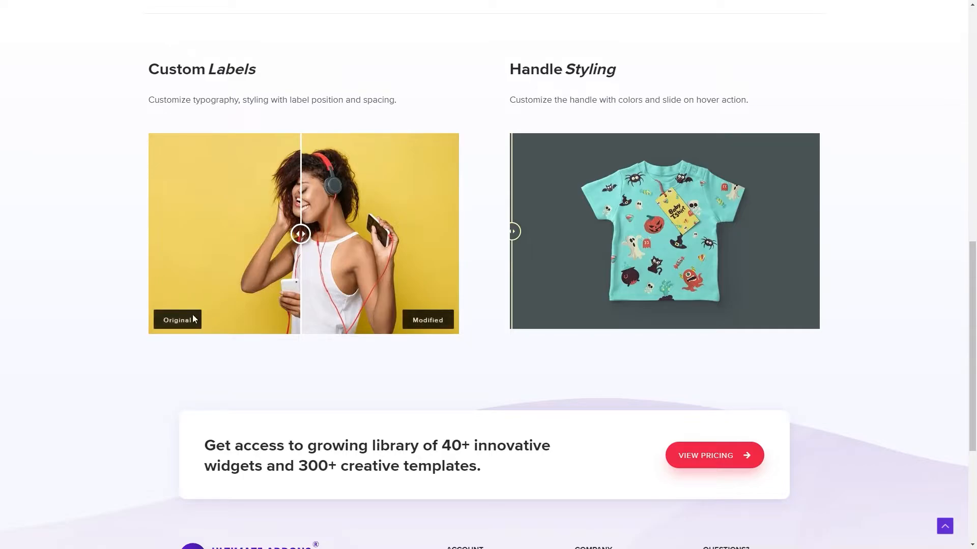
mouse_move(439, 320)
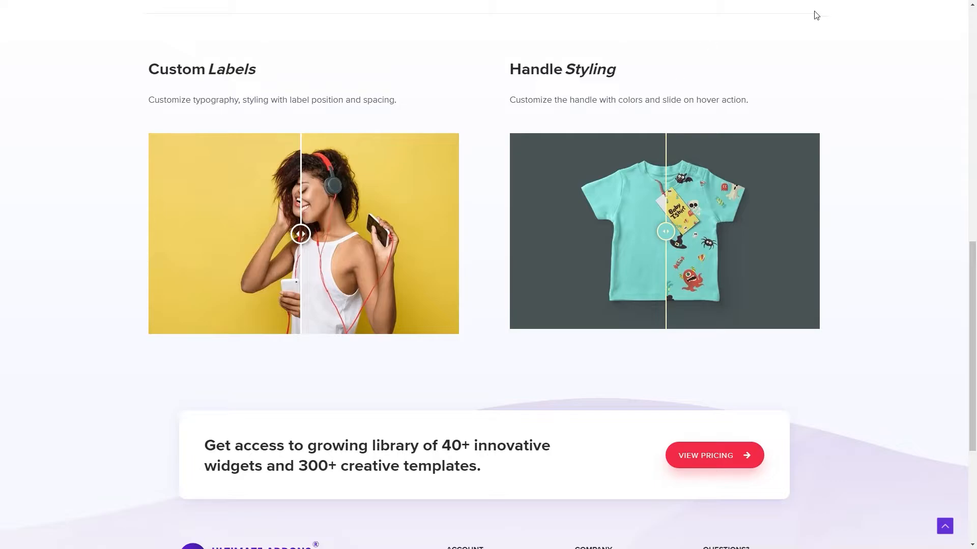
Return to the top and play the Before After Slider walk-through video.
scroll("up", 3)
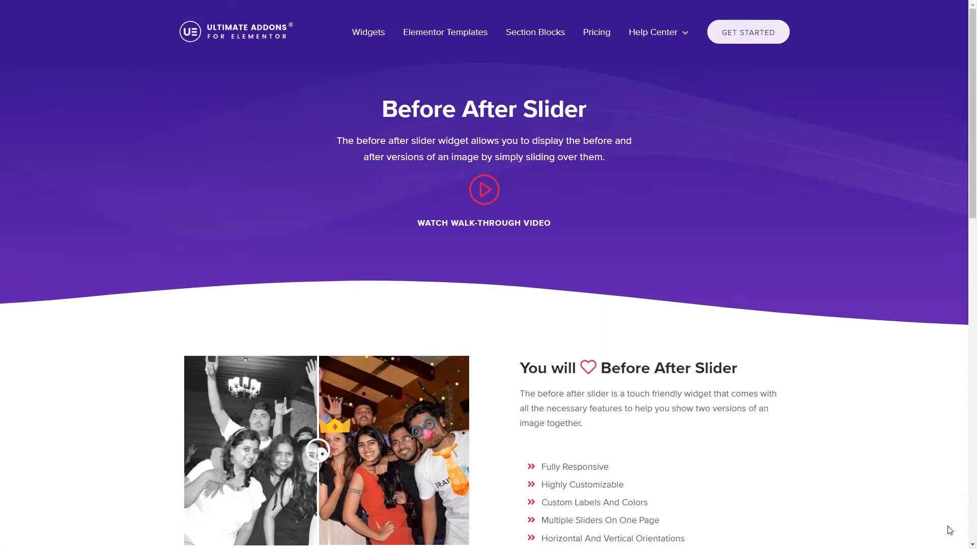
mouse_move(483, 189)
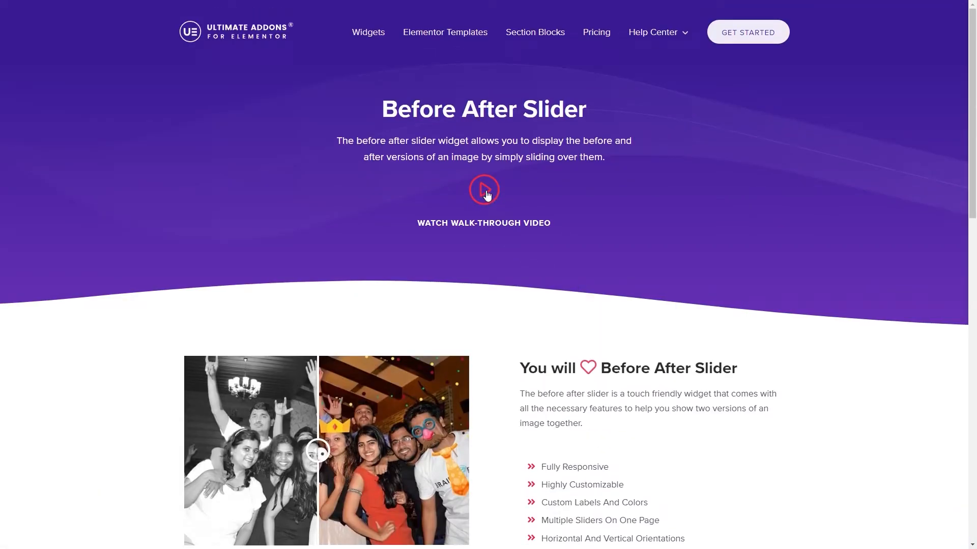
left_click(483, 190)
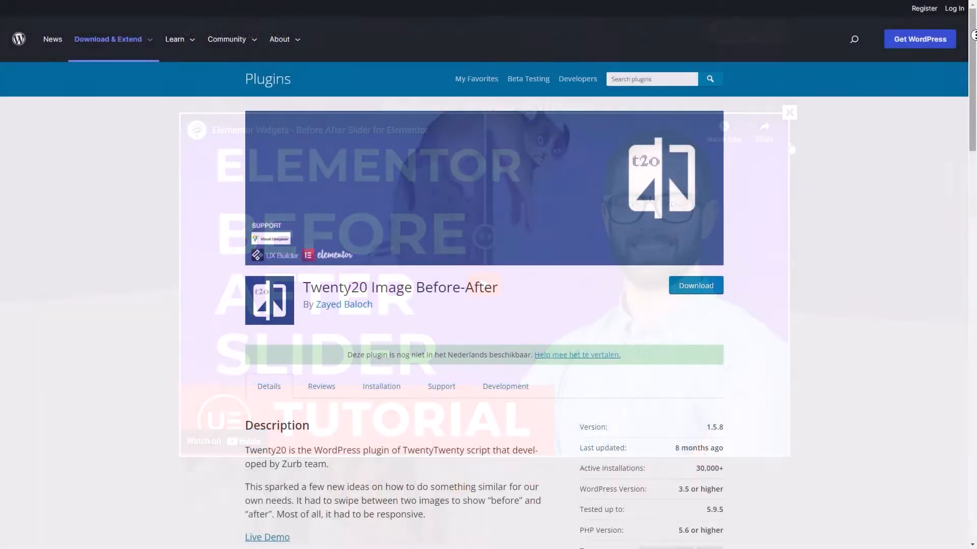
Browse the Twenty20 plugin page and open all its user reviews via 'See all'.
scroll("down", 3)
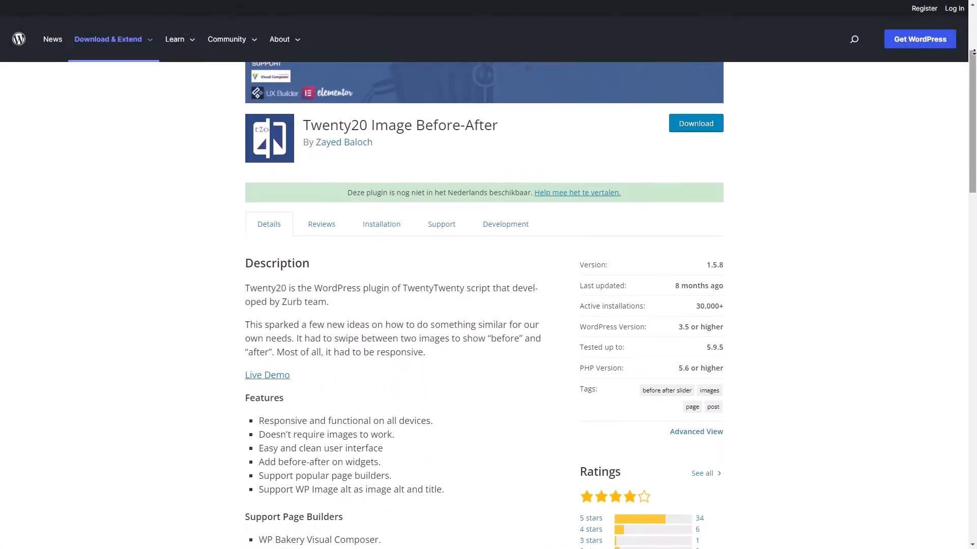
scroll("down", 3)
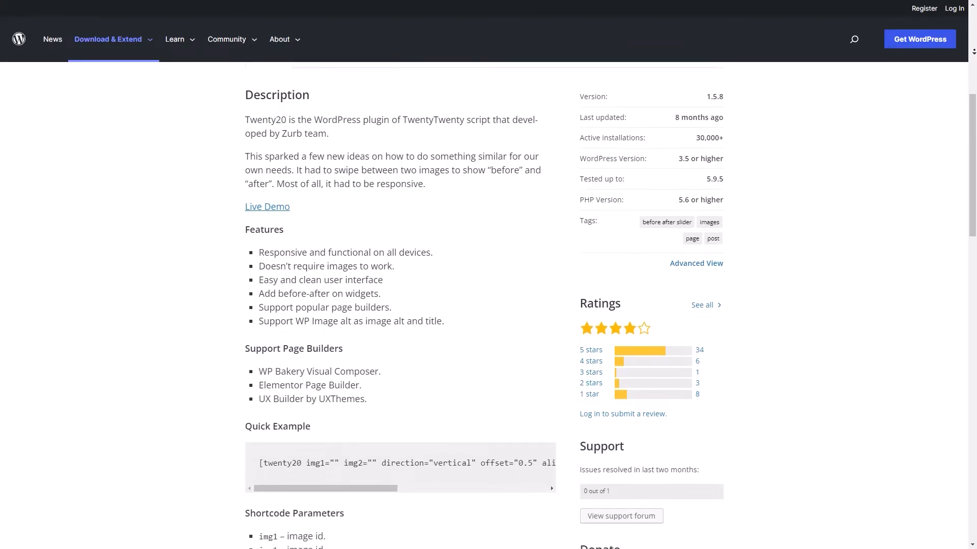
scroll("down", 3)
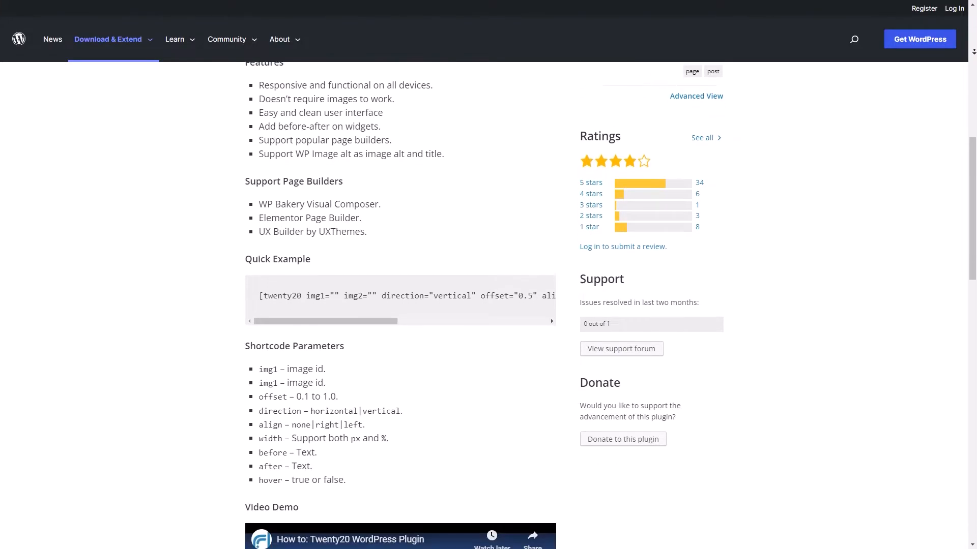
left_click(705, 138)
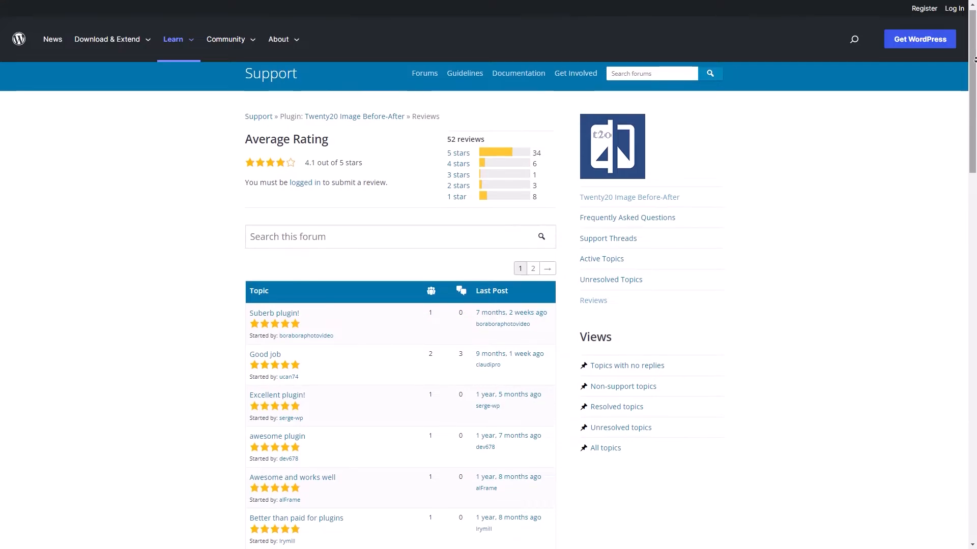
Scroll through the list of Twenty20 user reviews.
scroll("down", 3)
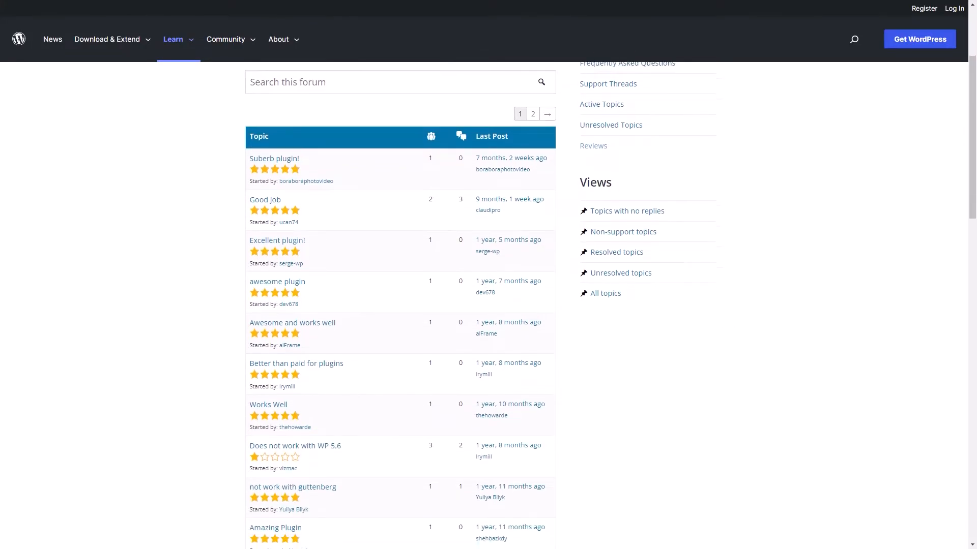
scroll("down", 3)
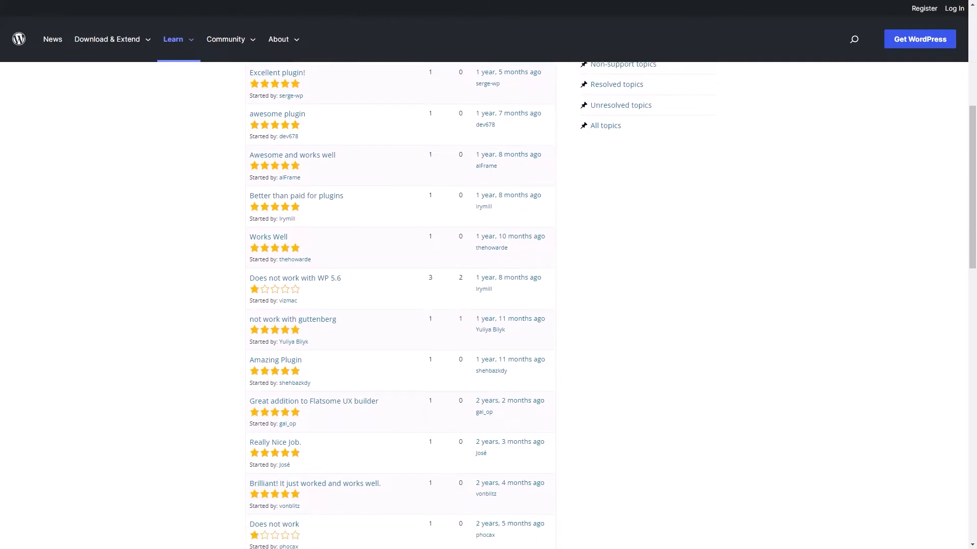
scroll("down", 3)
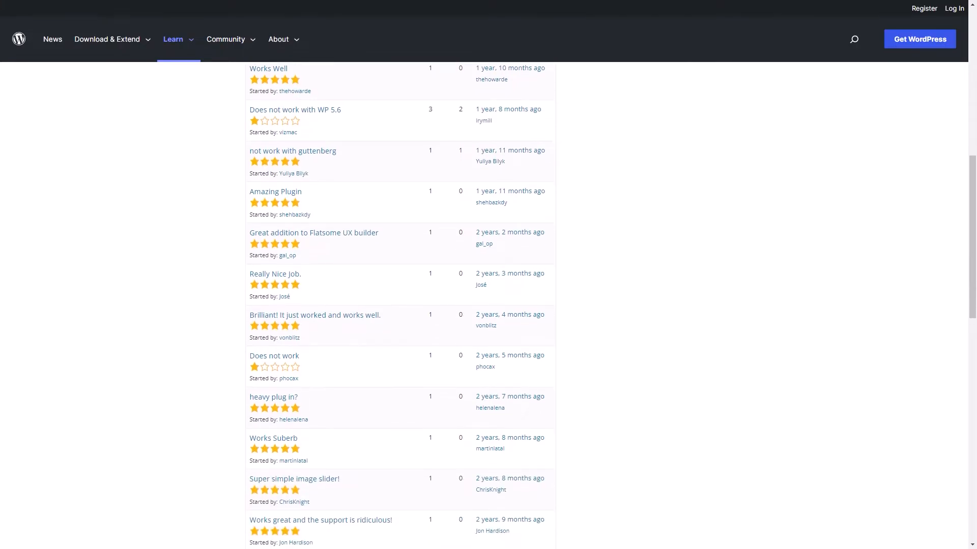
scroll("down", 3)
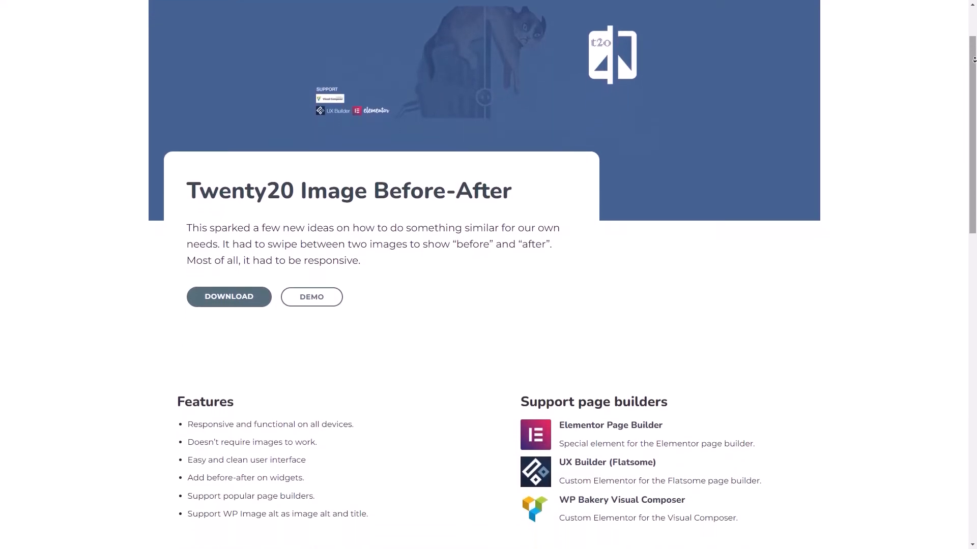
Scroll the Twenty20 website past Features to the Twenty20 Demo sliders and shortcodes.
scroll("down", 3)
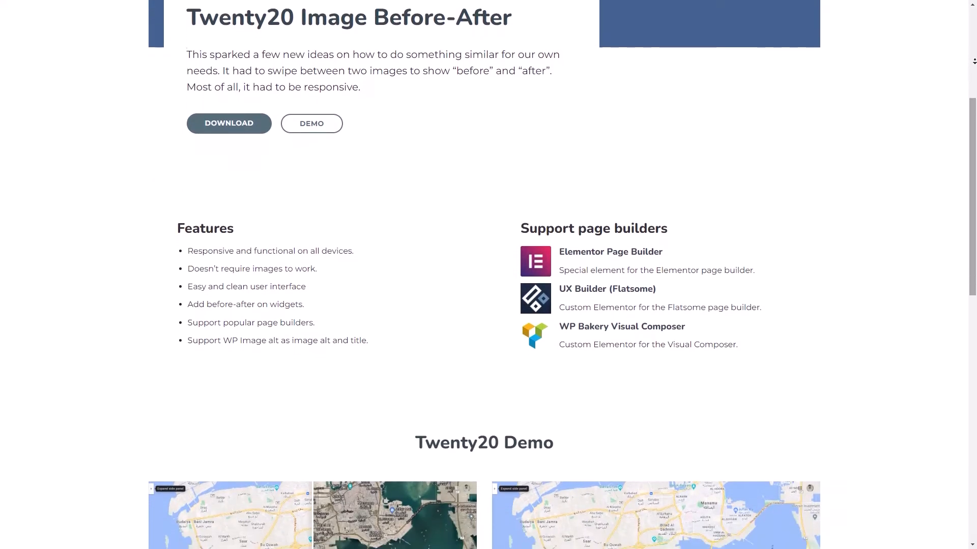
scroll("down", 3)
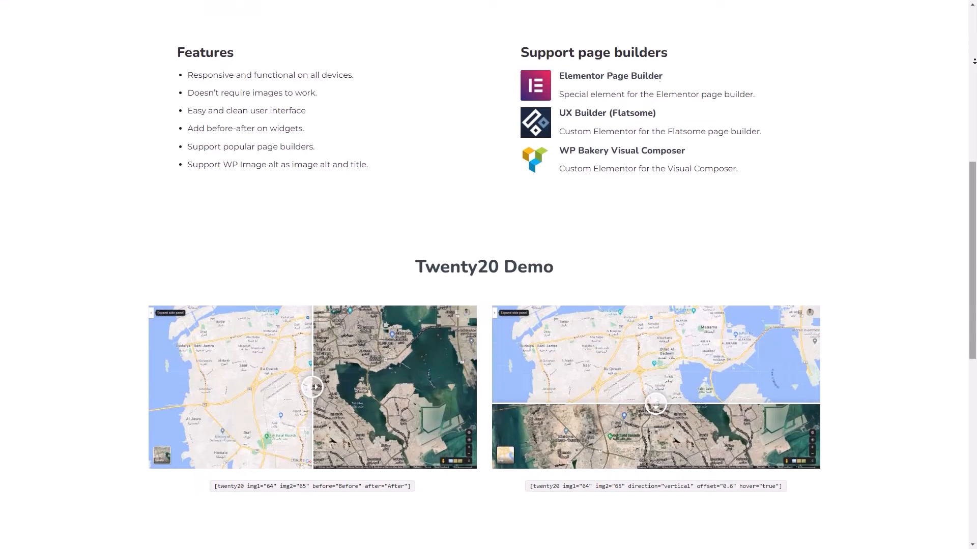
scroll("down", 3)
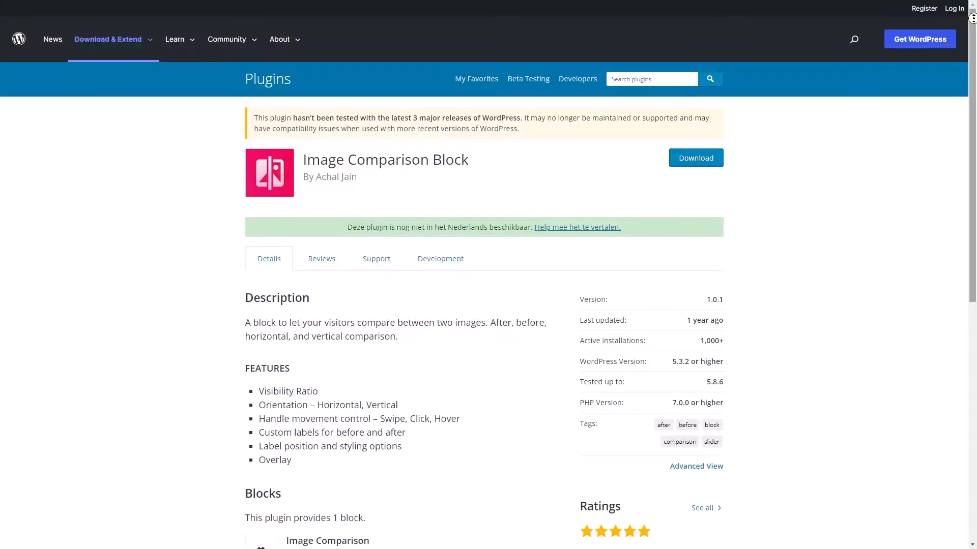
Scroll the Image Comparison Block details and highlight 'Visibility Ratio' in its features list.
scroll("down", 3)
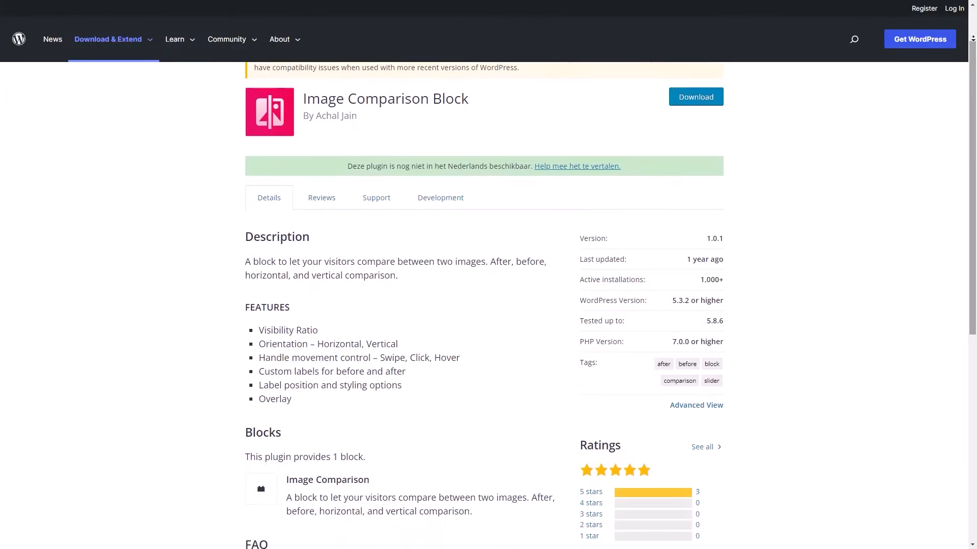
scroll("down", 3)
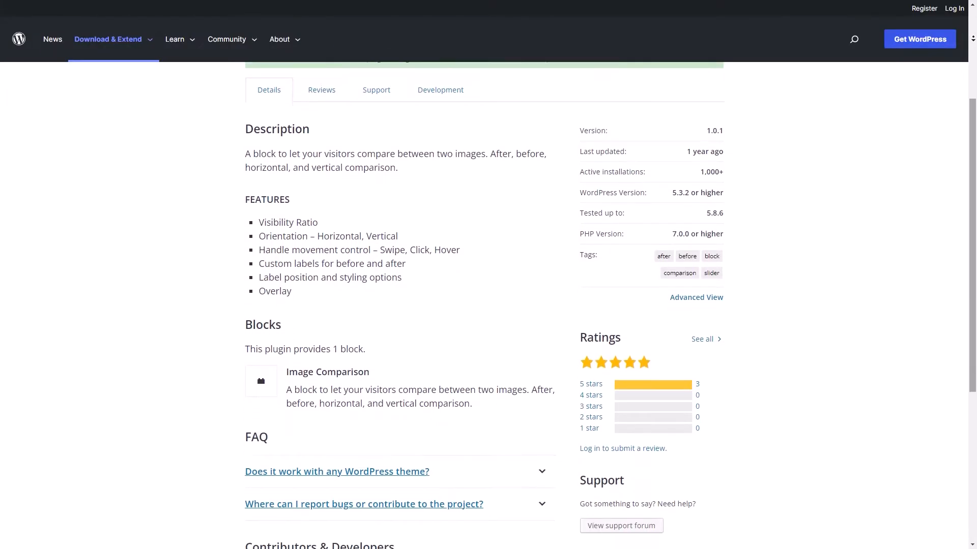
scroll("down", 3)
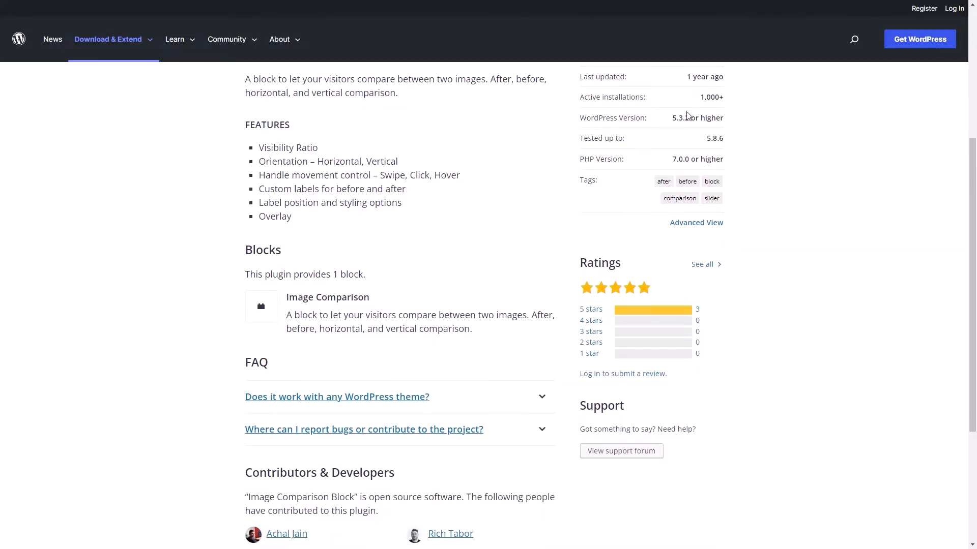
double_click(285, 148)
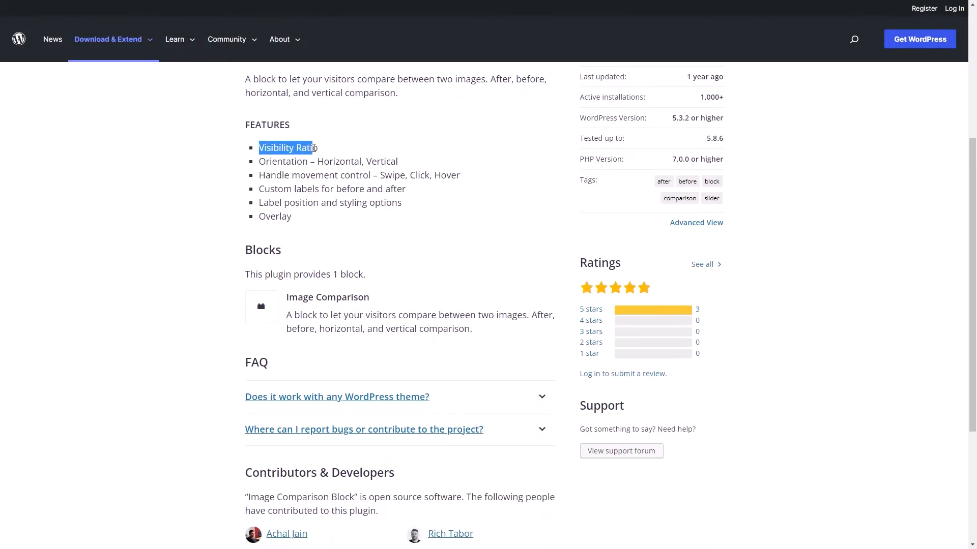
double_click(328, 162)
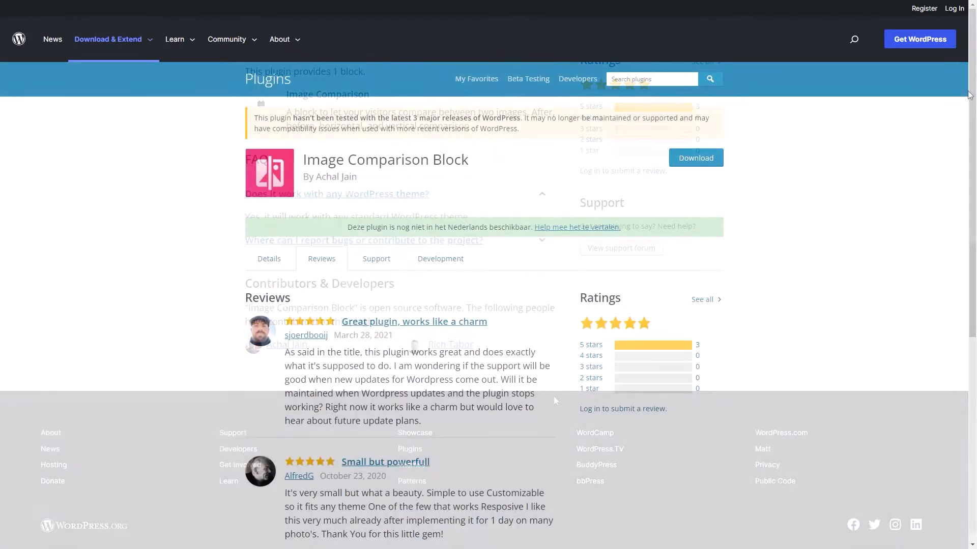
Scroll through the Image Comparison Block's three five-star reviews and ratings summary.
scroll("down", 3)
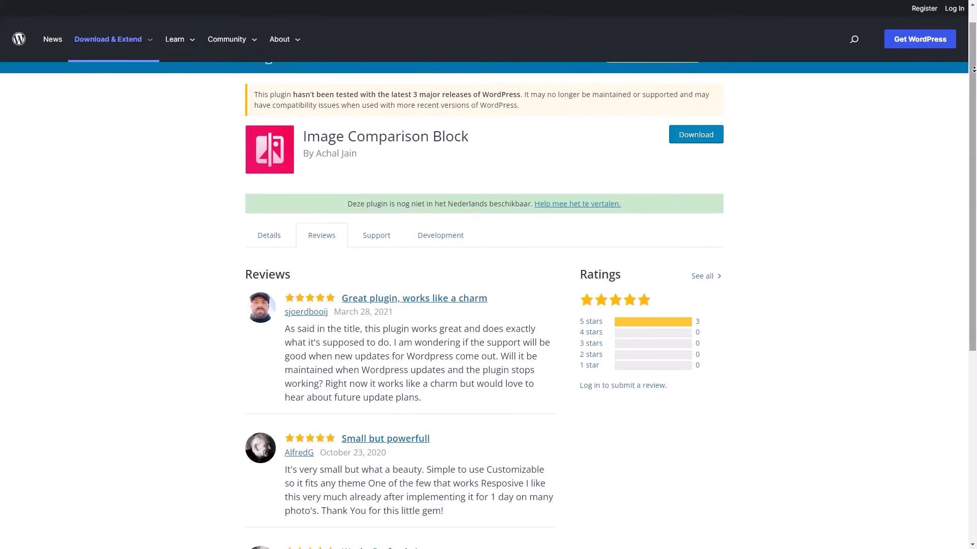
scroll("down", 3)
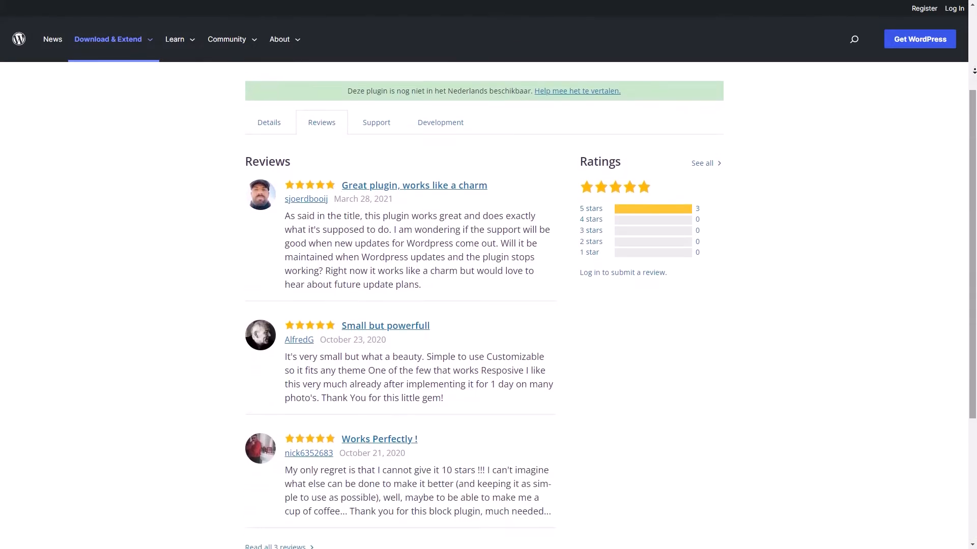
scroll("down", 3)
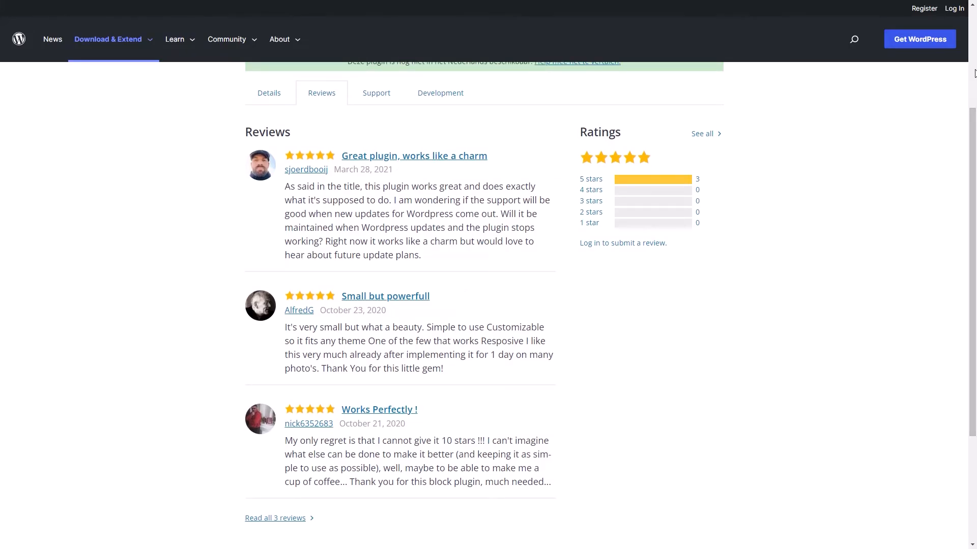